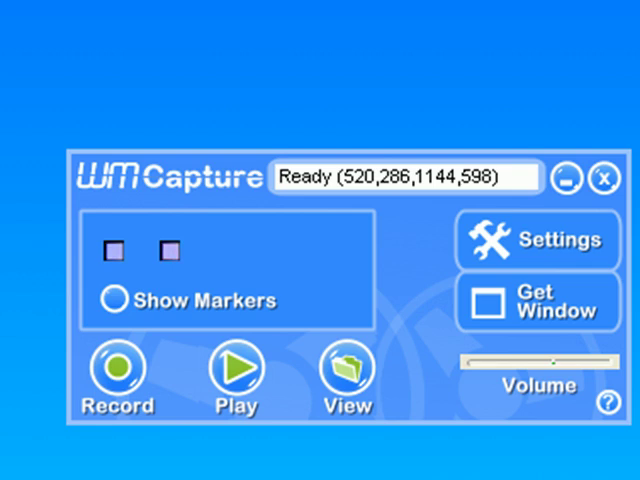
# Bring up the WM Capture Settings window from the main window.
pyautogui.click(170, 252)
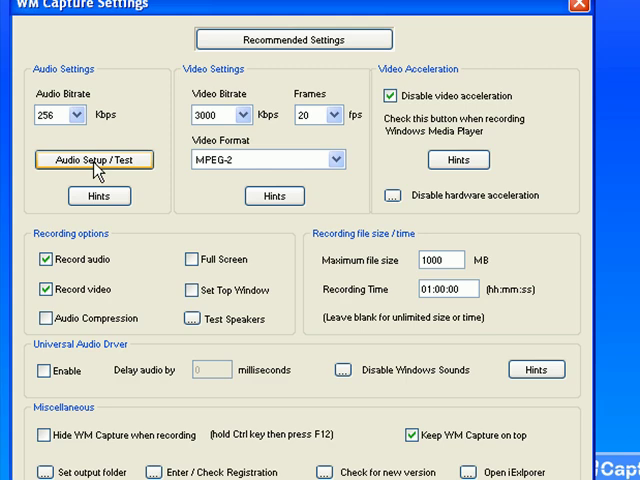
# Run the Audio Test on SigmaTel Stereo Mix, confirm 'Recording OK', and close it.
pyautogui.click(94, 160)
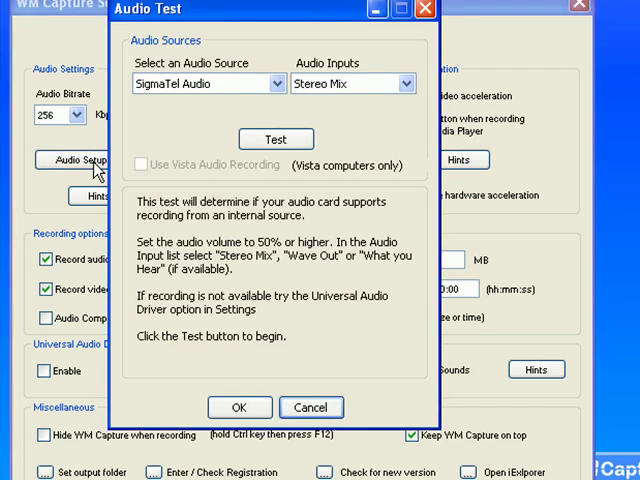
pyautogui.moveTo(250, 96)
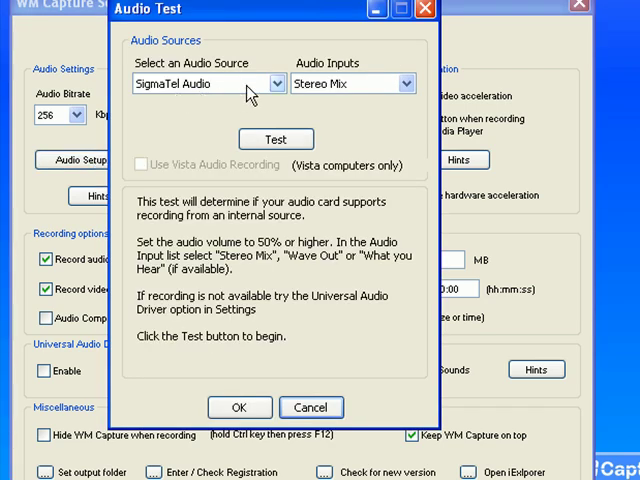
pyautogui.moveTo(212, 96)
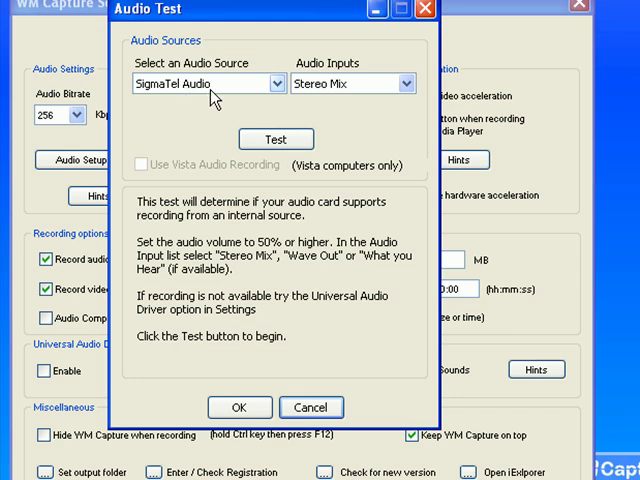
pyautogui.moveTo(338, 96)
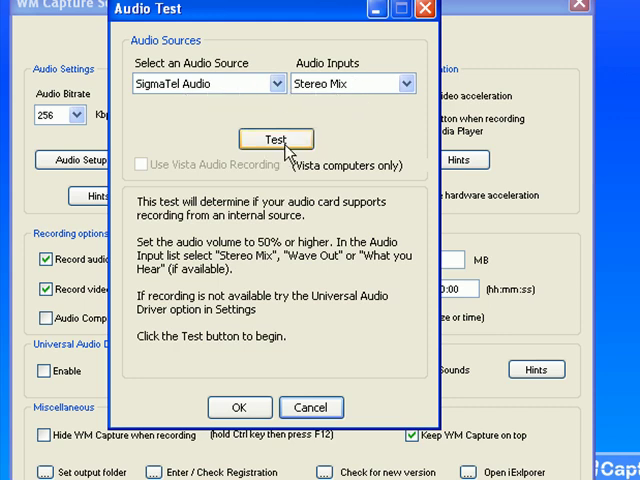
pyautogui.click(276, 140)
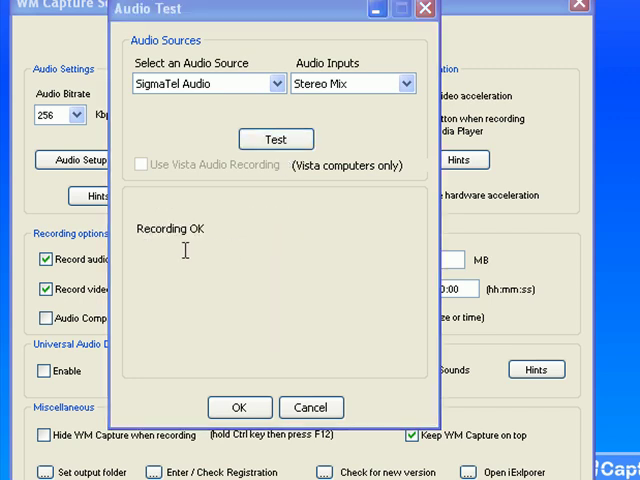
pyautogui.moveTo(240, 408)
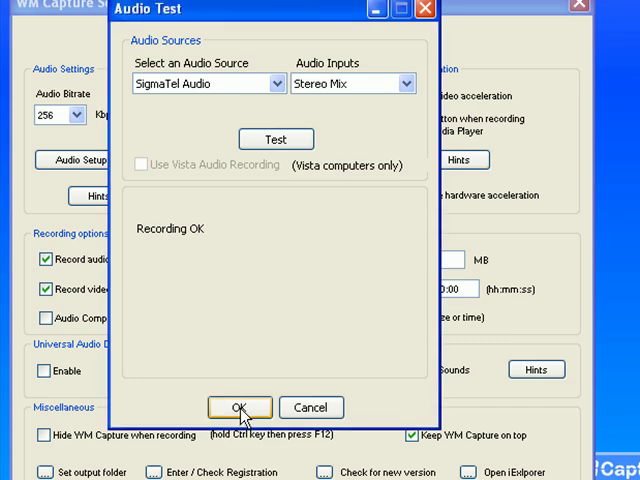
pyautogui.click(238, 408)
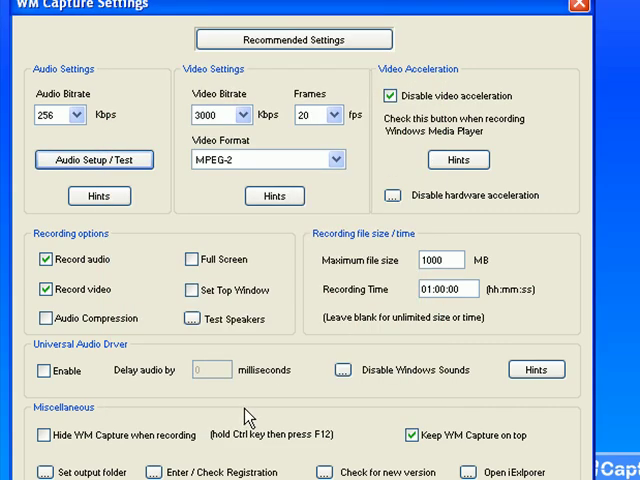
# Apply the High Quality dual-core CPU preset (128 kbps audio, 1200 kbps Windows Media 9).
pyautogui.click(294, 40)
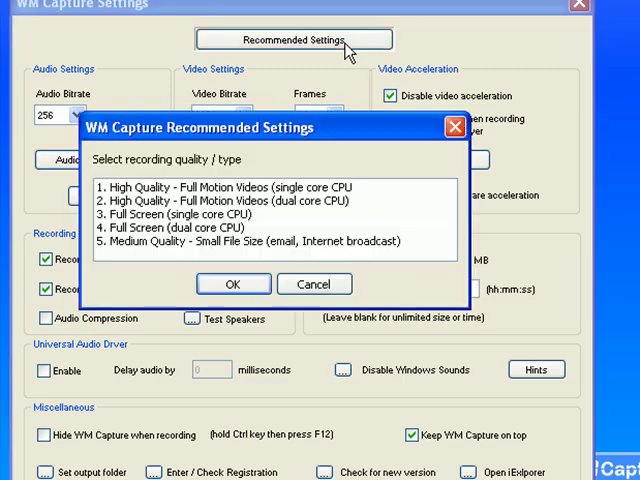
pyautogui.moveTo(240, 218)
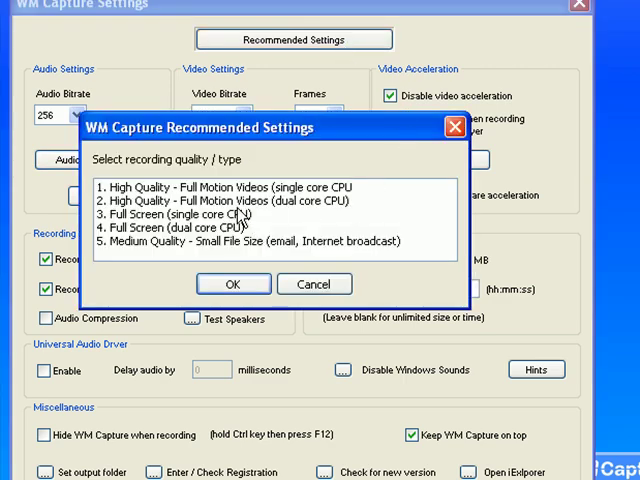
pyautogui.moveTo(248, 218)
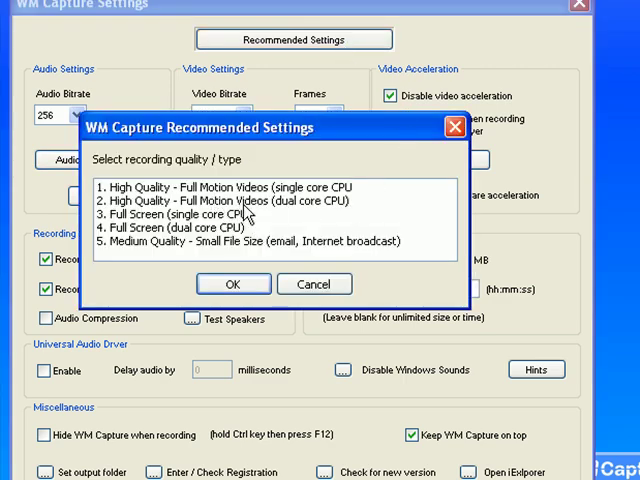
pyautogui.moveTo(344, 216)
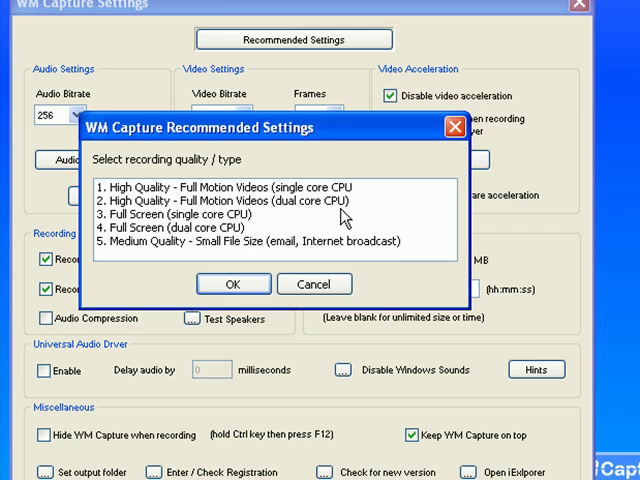
pyautogui.click(280, 204)
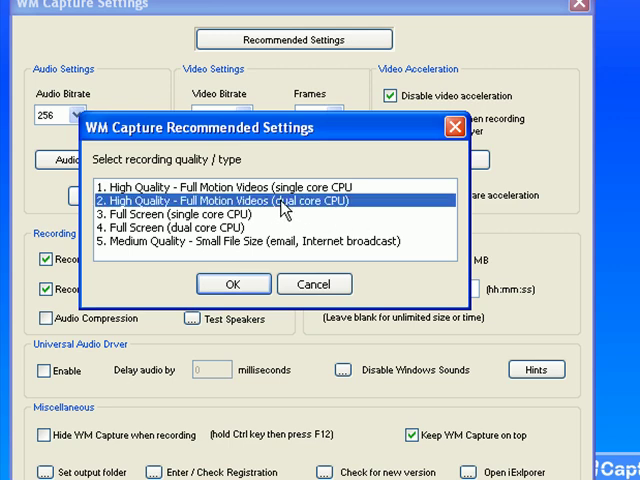
pyautogui.click(232, 284)
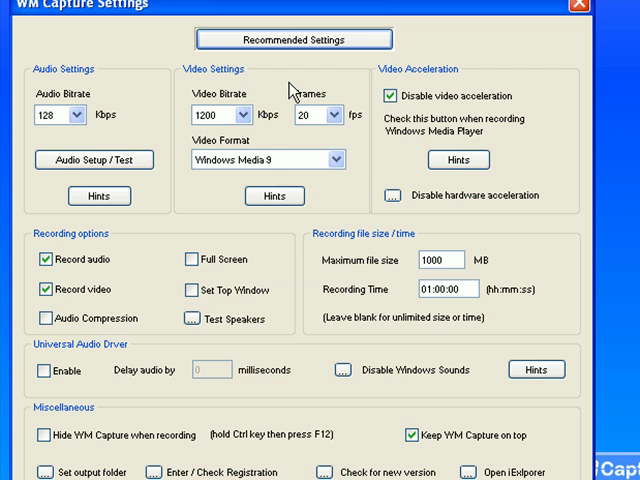
pyautogui.moveTo(300, 180)
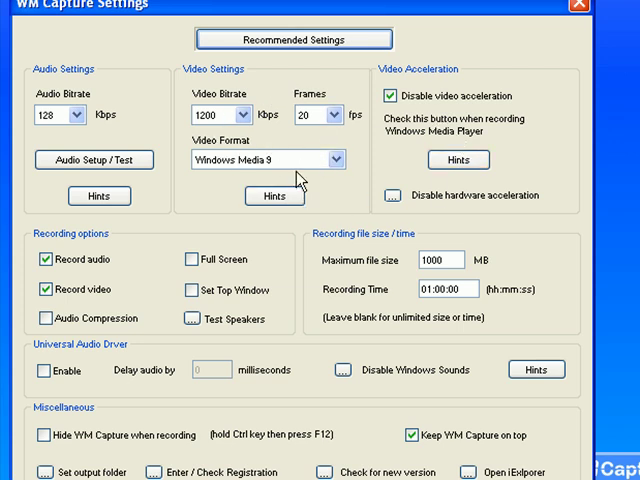
# Review the video settings tips and accept the recording settings.
pyautogui.click(274, 196)
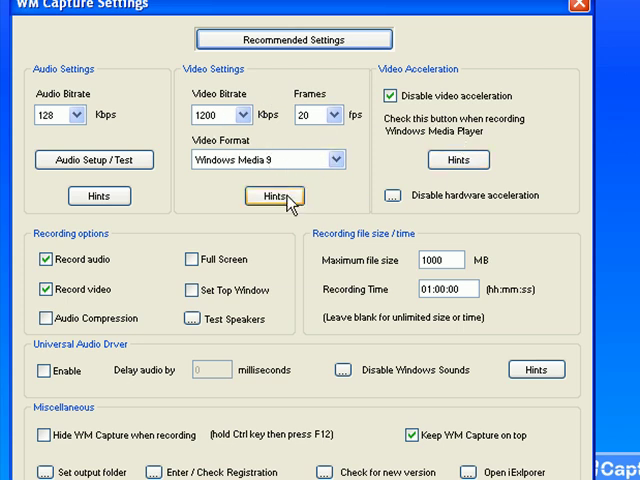
pyautogui.moveTo(326, 218)
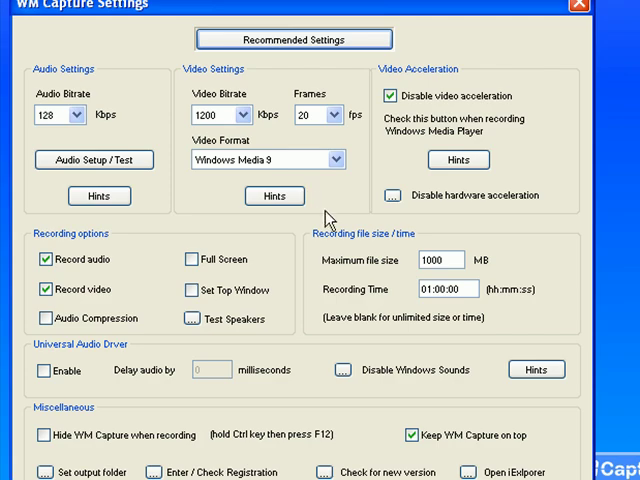
pyautogui.moveTo(328, 216)
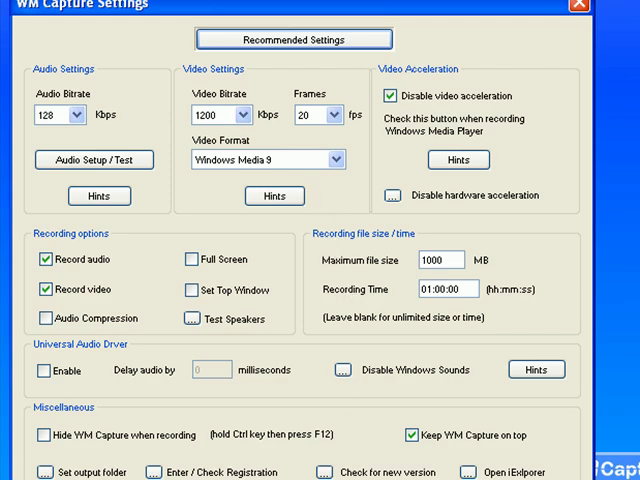
pyautogui.click(580, 6)
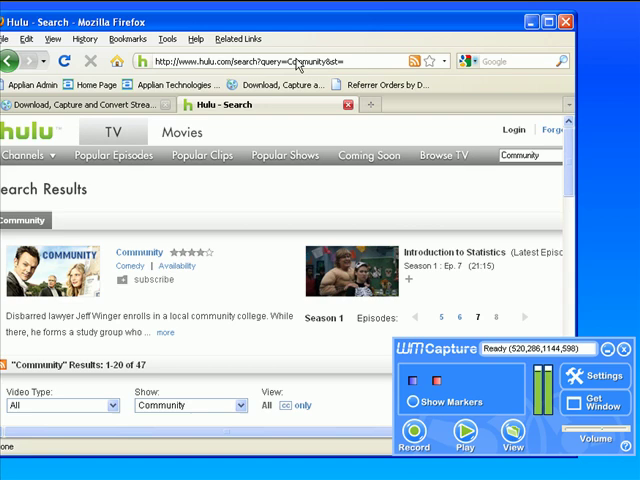
pyautogui.moveTo(140, 256)
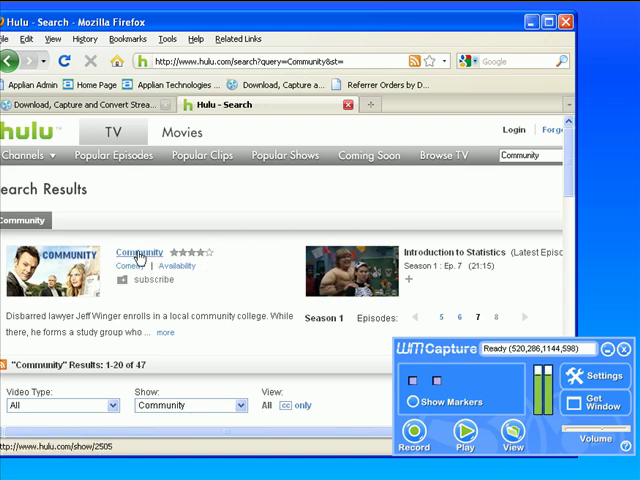
# Go to the Community show page from the Hulu results and start its video.
pyautogui.click(138, 252)
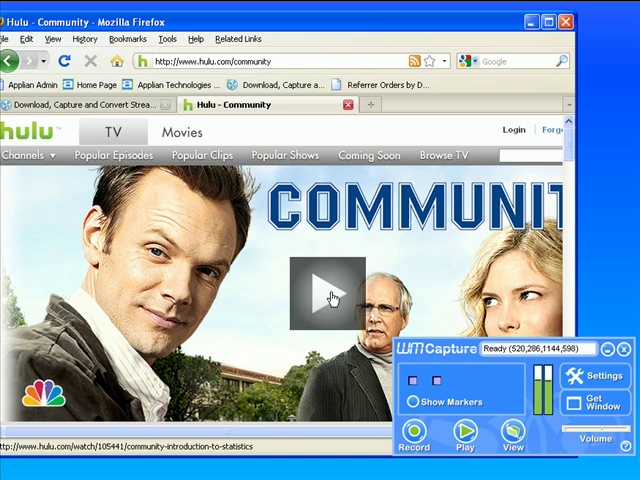
pyautogui.click(332, 296)
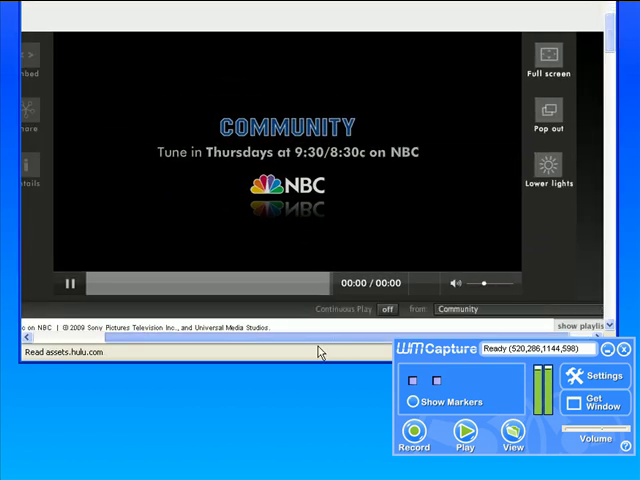
# Use Get Window to frame the capture rectangle around the Hulu video player.
pyautogui.click(76, 284)
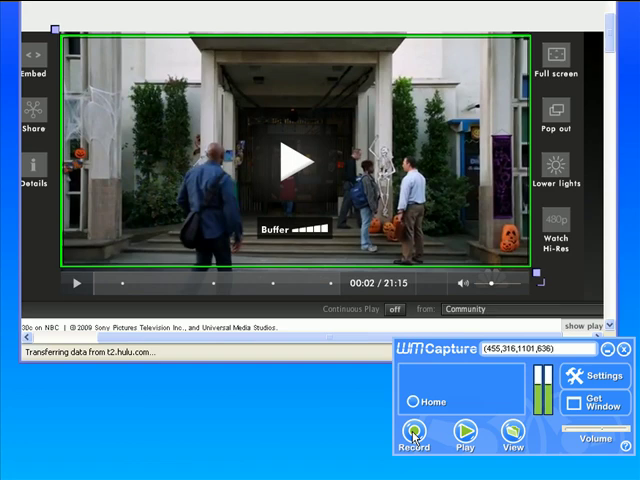
# Record the playing Community episode to about 6 MB, then stop the recording.
pyautogui.click(412, 438)
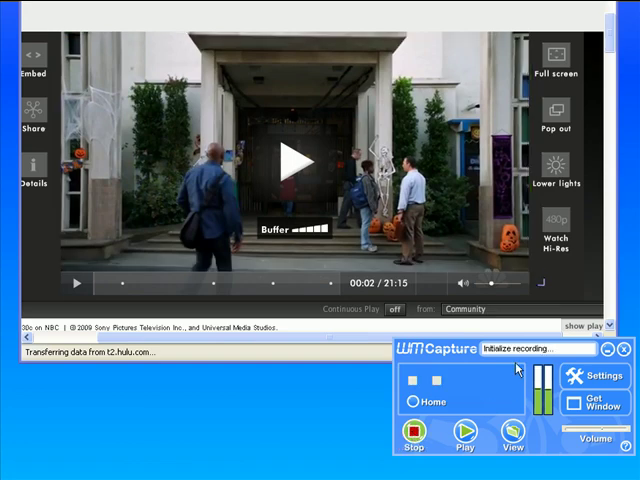
pyautogui.click(464, 432)
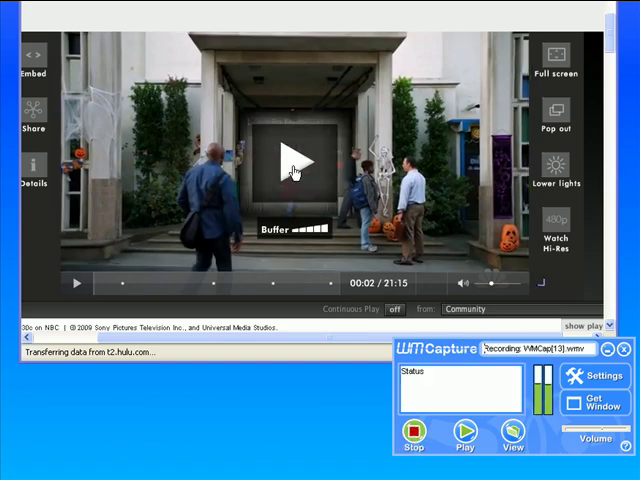
pyautogui.click(76, 284)
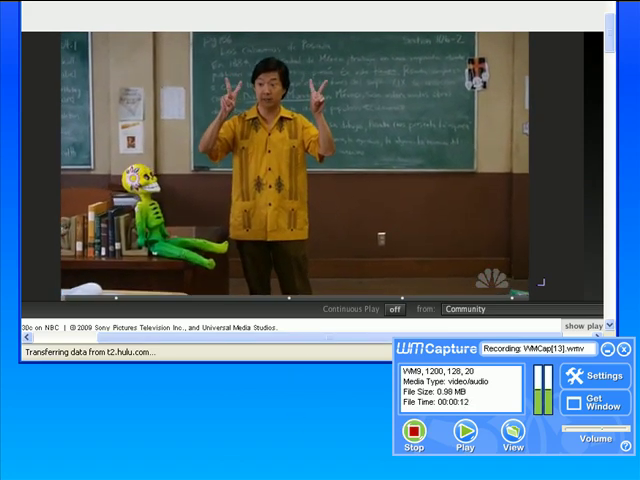
pyautogui.click(412, 440)
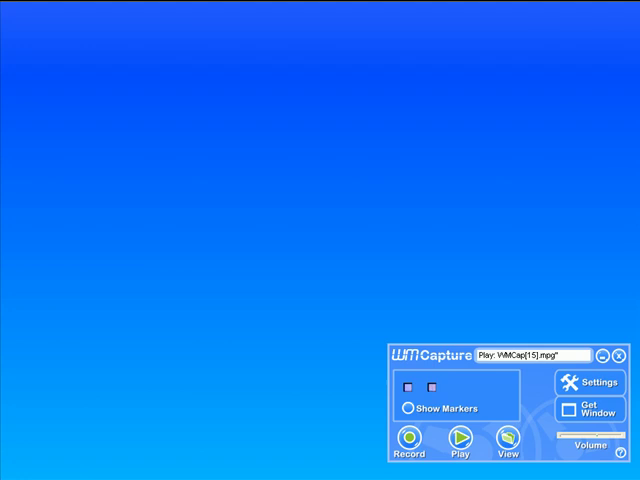
# Show the saved recordings and play the newest WMCap file in Windows Media Player.
pyautogui.click(508, 440)
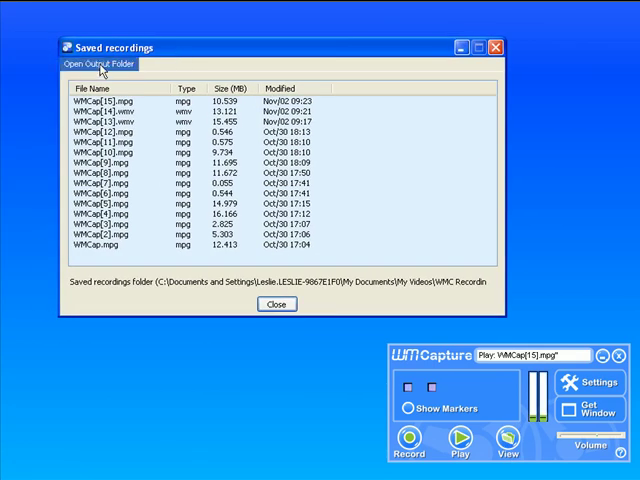
pyautogui.click(100, 102)
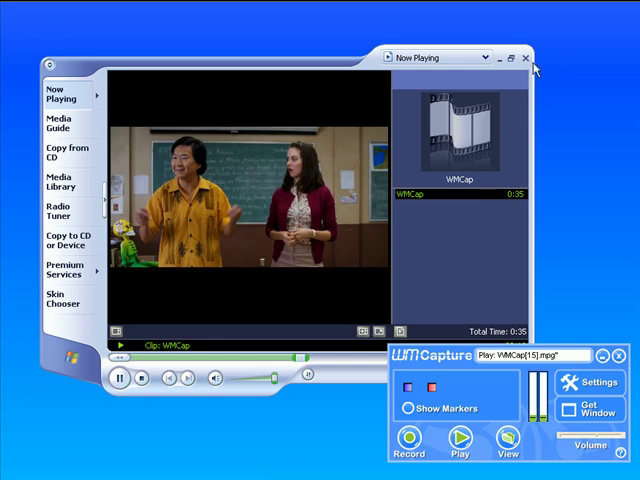
pyautogui.click(528, 56)
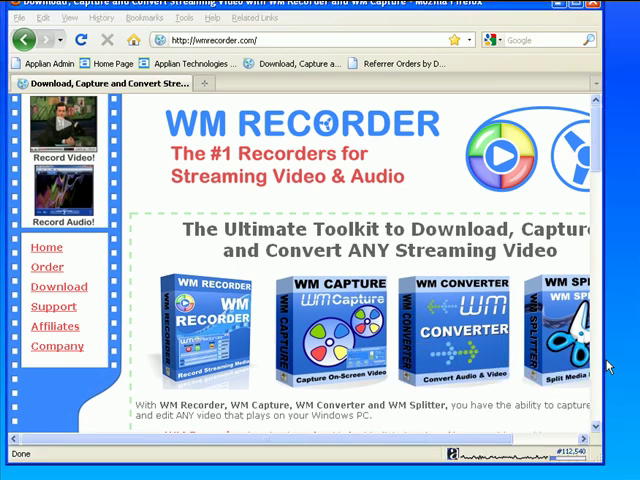
# Go to the WM Capture 4.0 product page on wmrecorder.com.
pyautogui.click(330, 330)
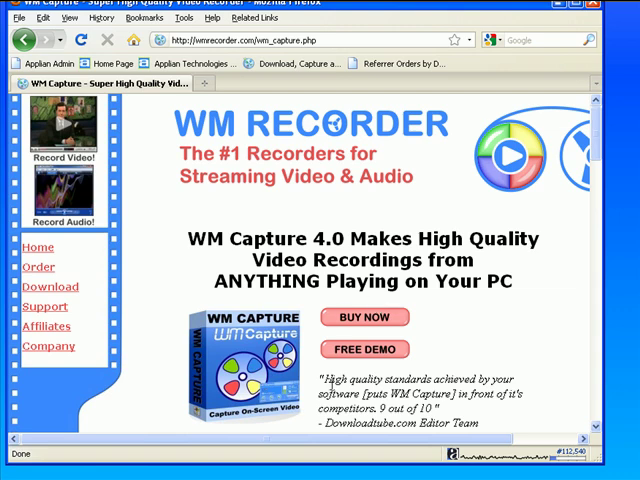
pyautogui.moveTo(44, 308)
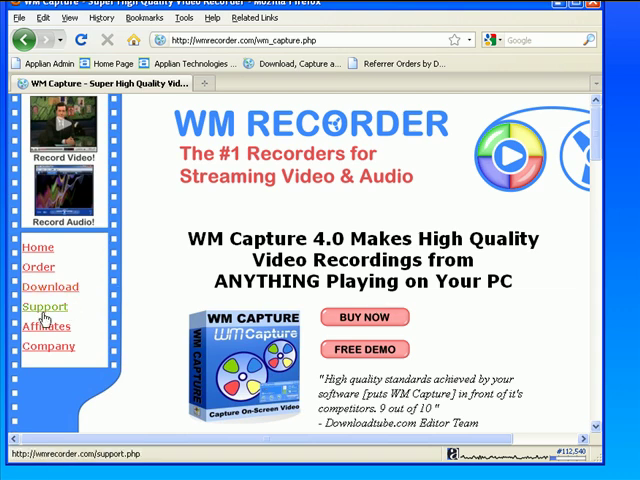